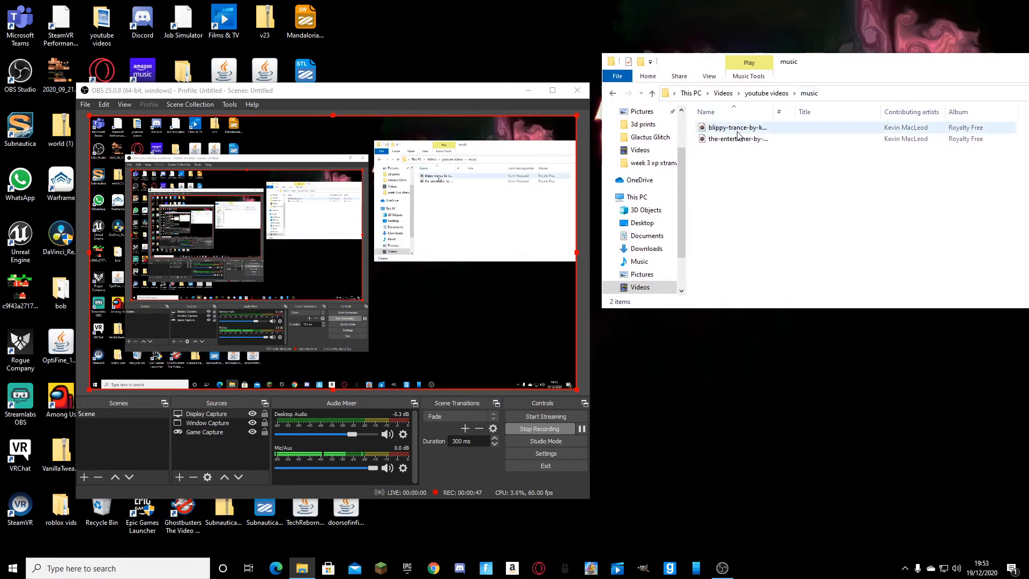
Step: Play the Kevin MacLeod trance track in Groove Music and minimize the player
double_click(737, 128)
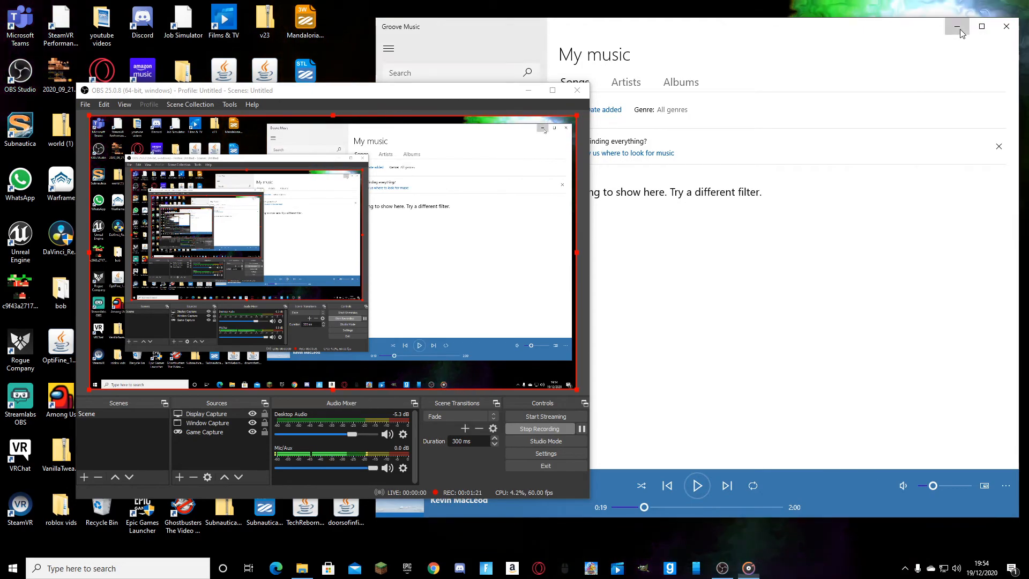
left_click(956, 27)
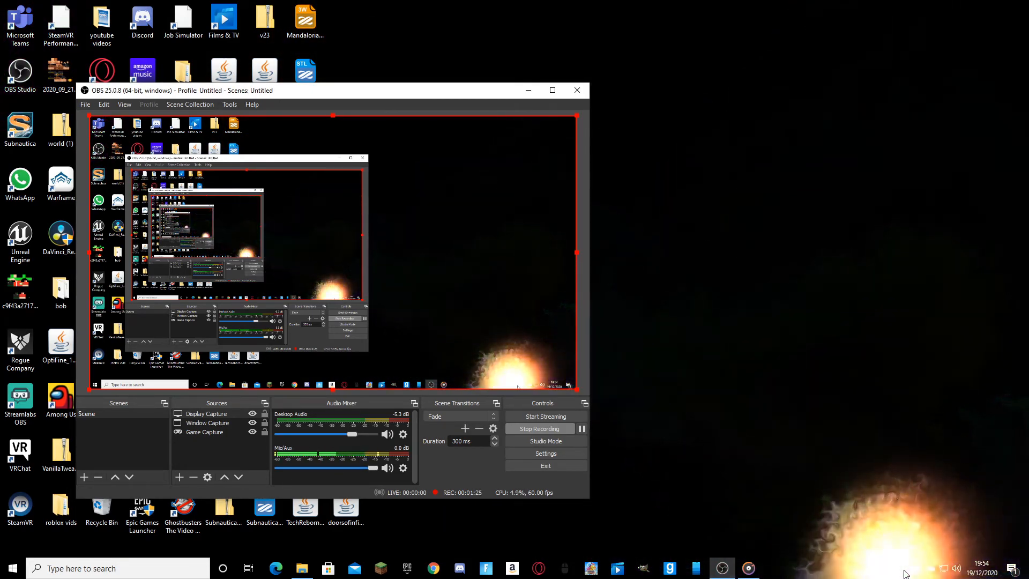
Step: Open Customise Wallpaper from the Lively tray icon and move the Fluids v2 window left
right_click(722, 568)
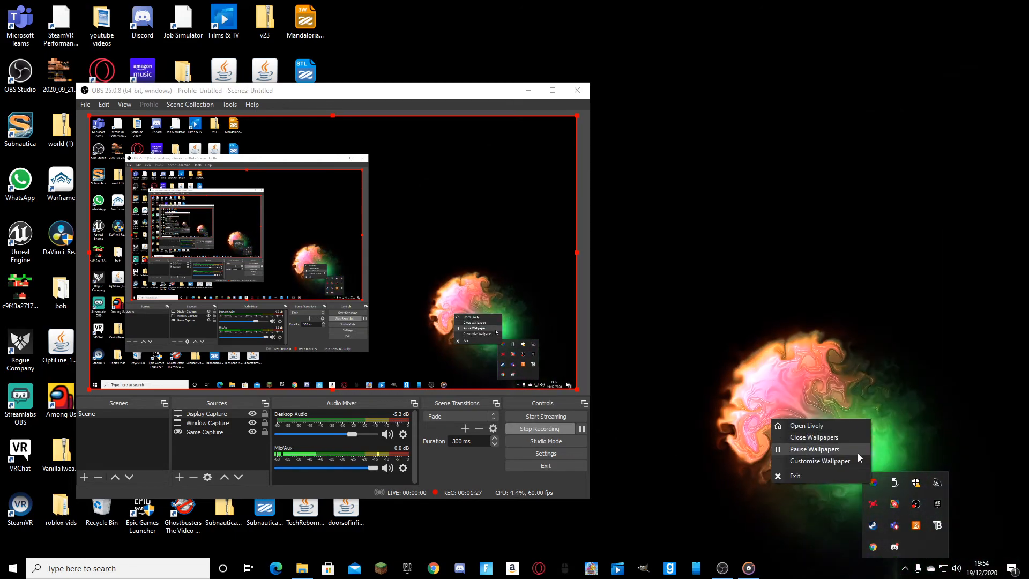
left_click(821, 461)
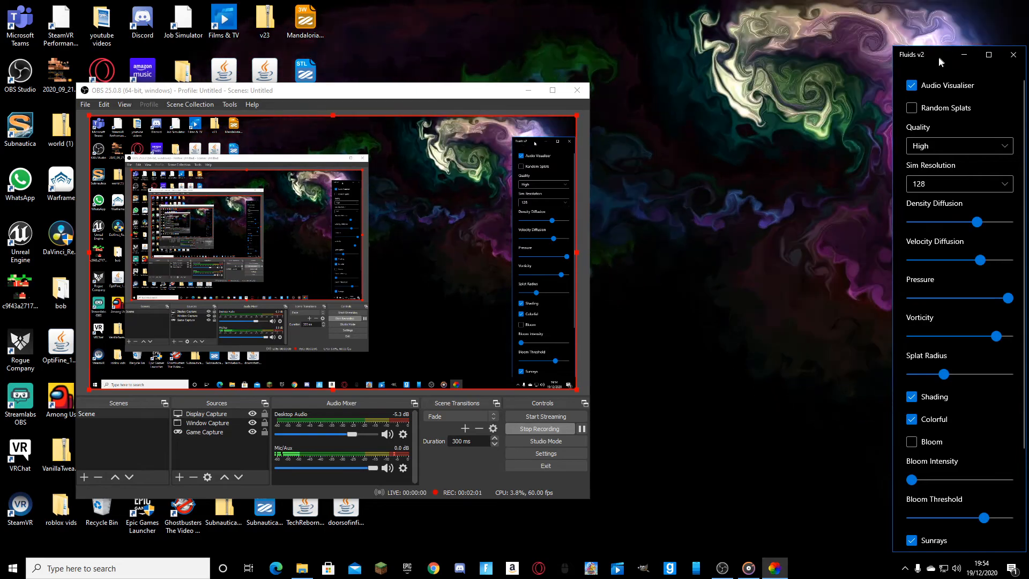
left_click_drag(912, 55, 33, 142)
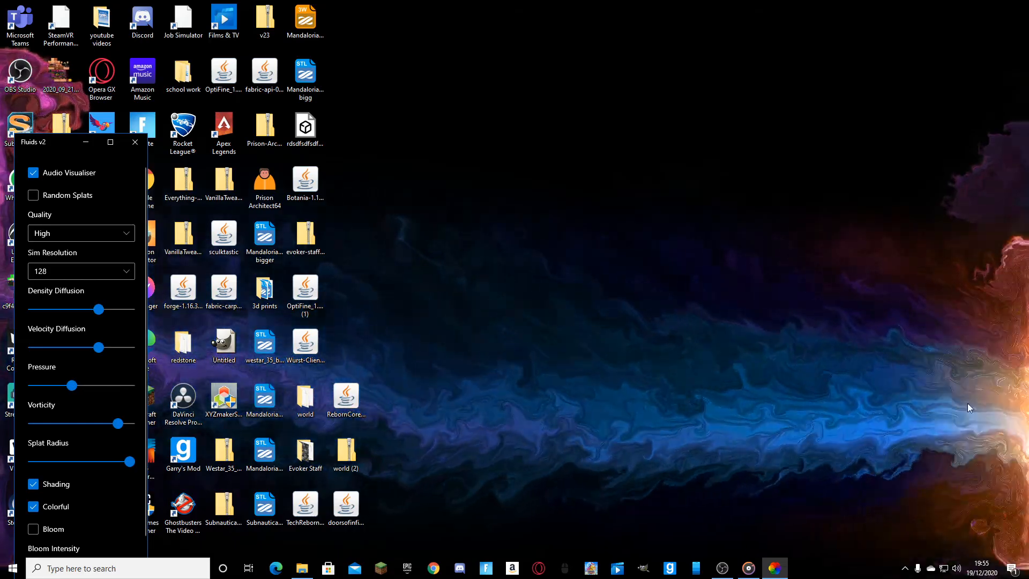
Step: Leave Bloom off and Sunrays on at maximum weight, then close the Fluids v2 settings
left_click(33, 529)
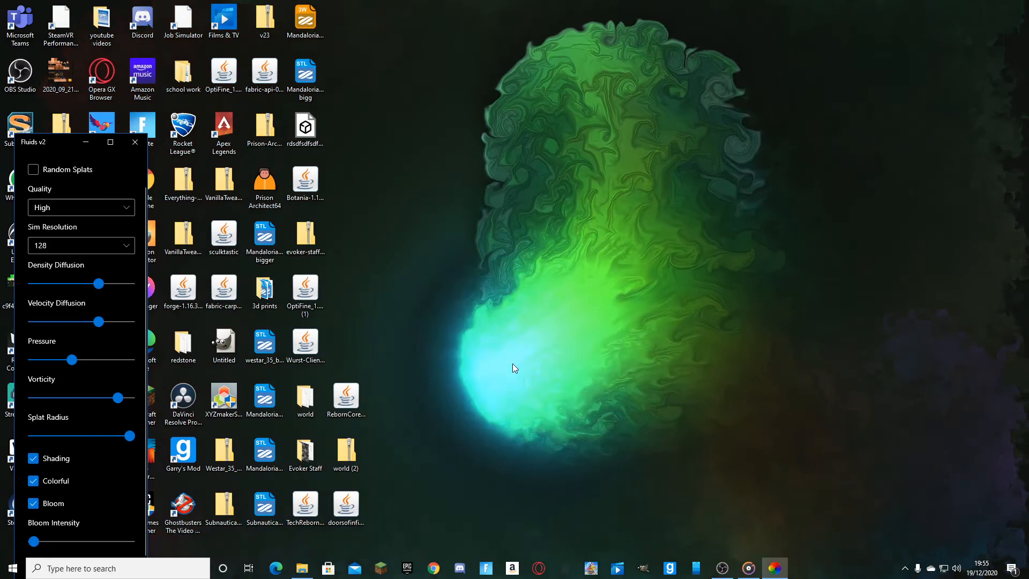
left_click(33, 503)
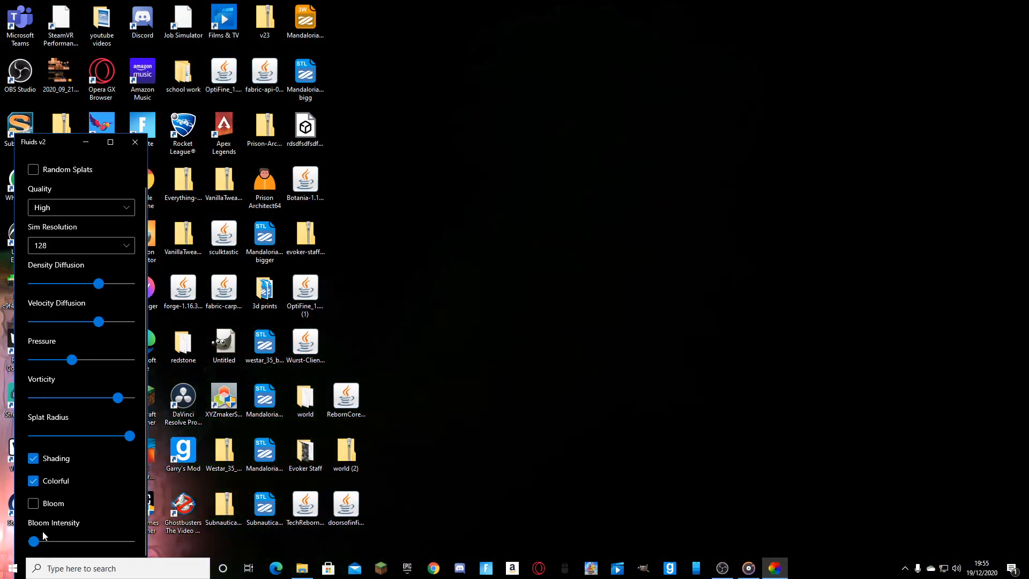
scroll("down", 3)
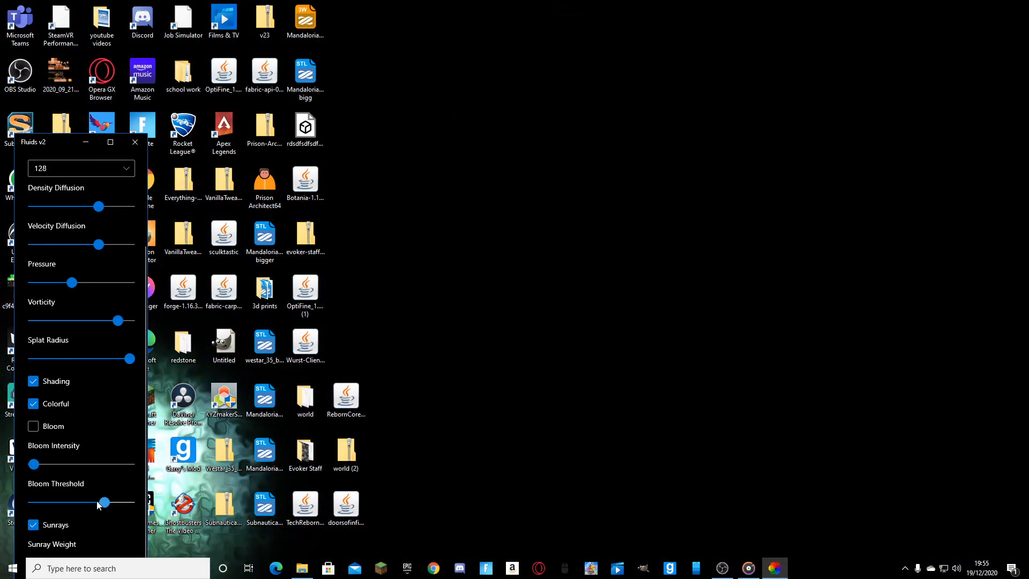
left_click(33, 525)
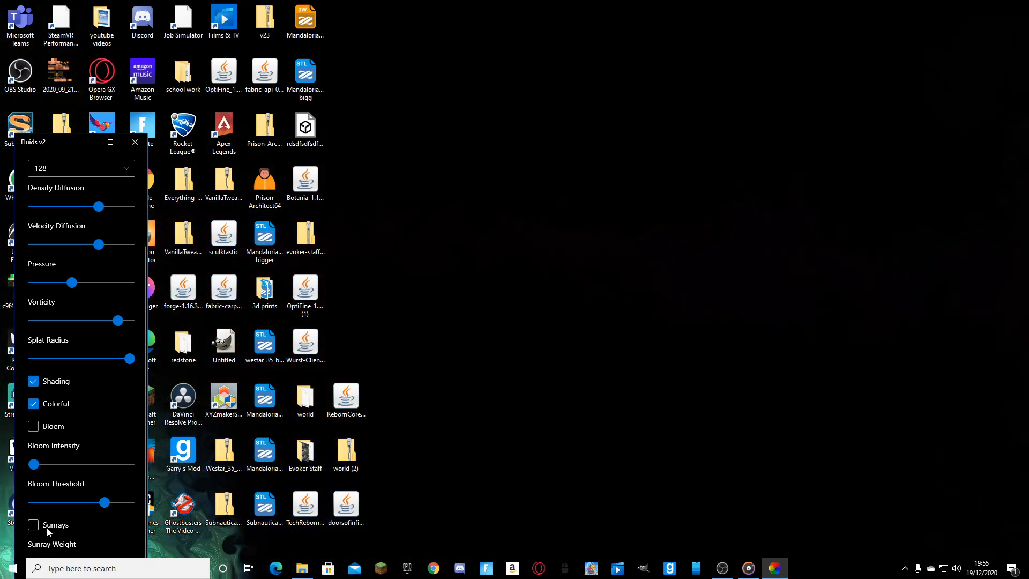
left_click(33, 524)
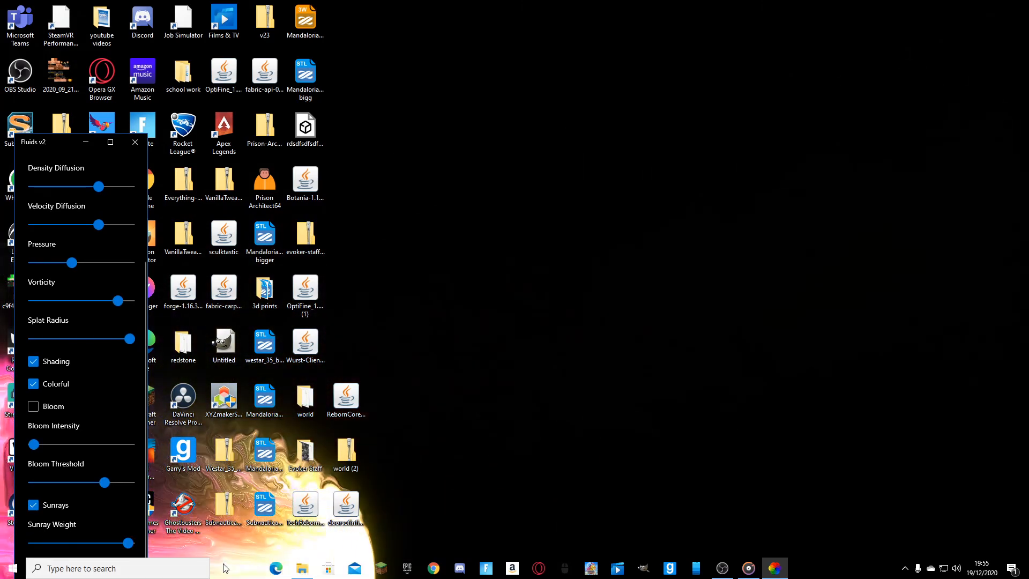
left_click(135, 141)
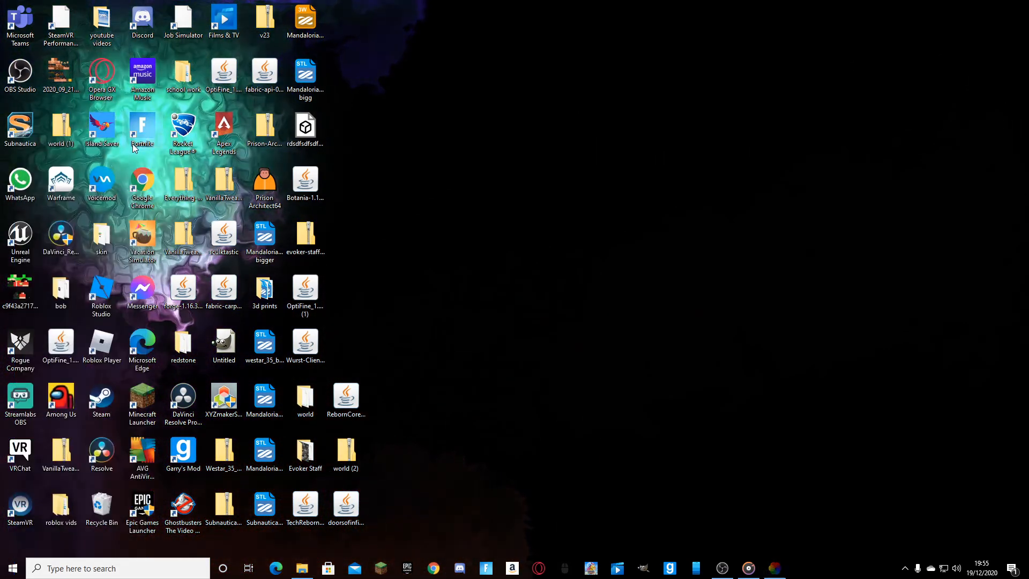
left_click(905, 568)
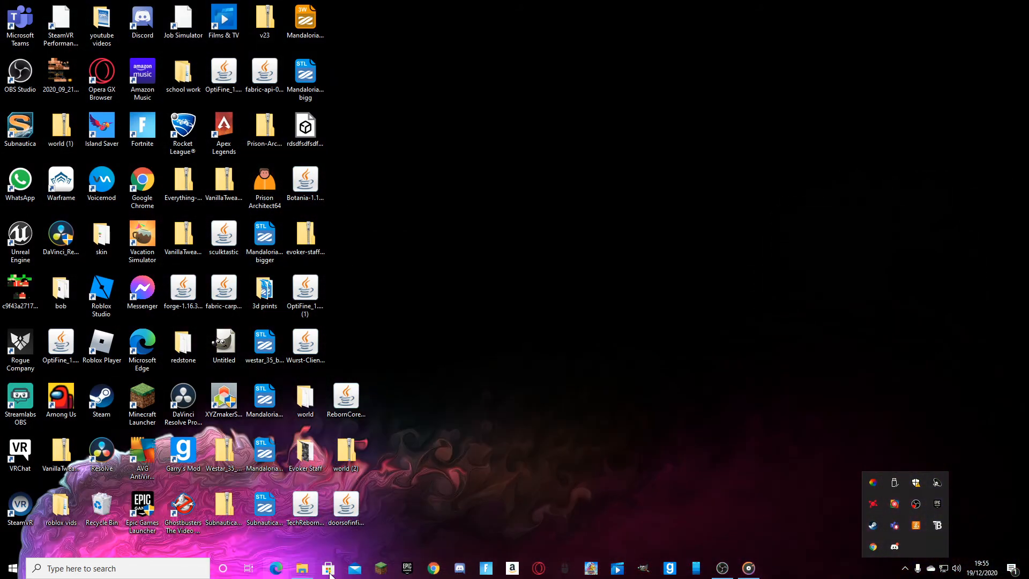
Step: Search Microsoft Store for 'livel' and launch the Lively Wallpaper app
left_click(328, 569)
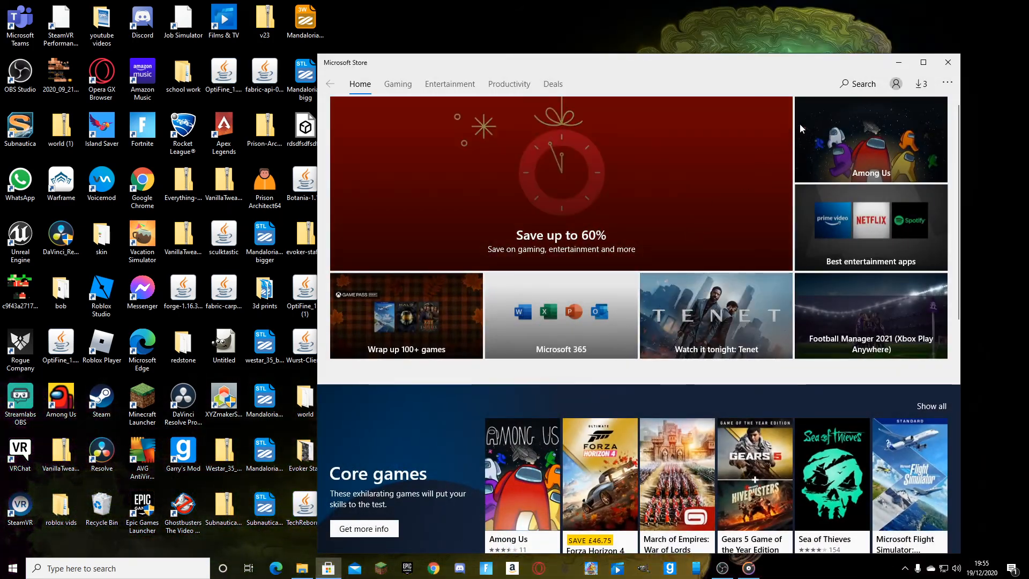
left_click(857, 84)
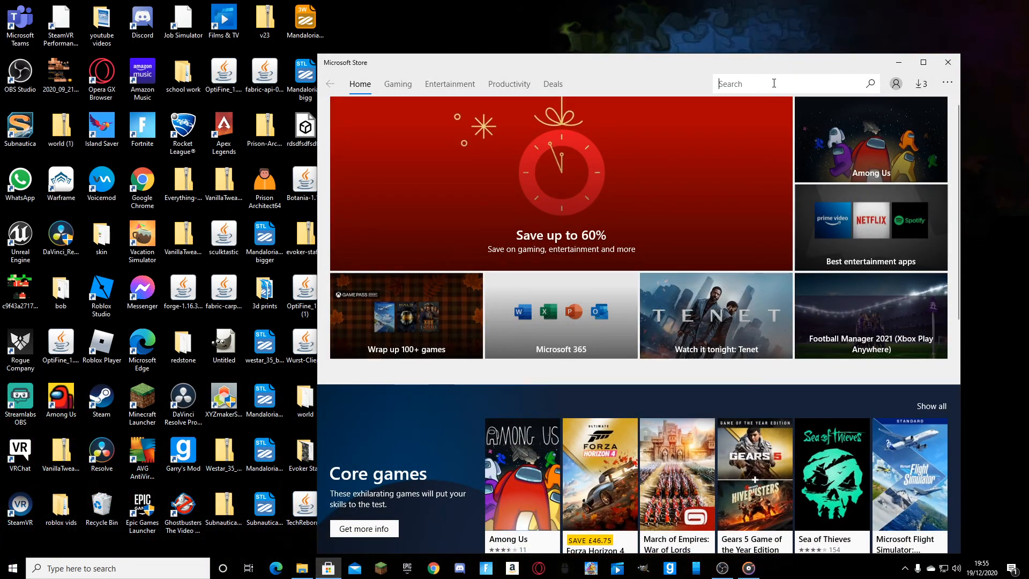
type("liv")
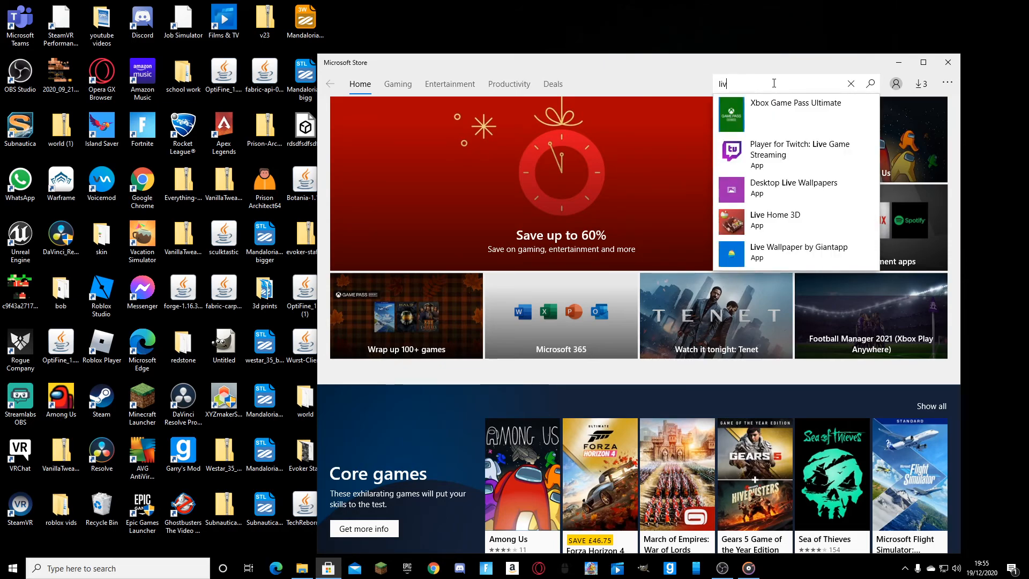
type("el")
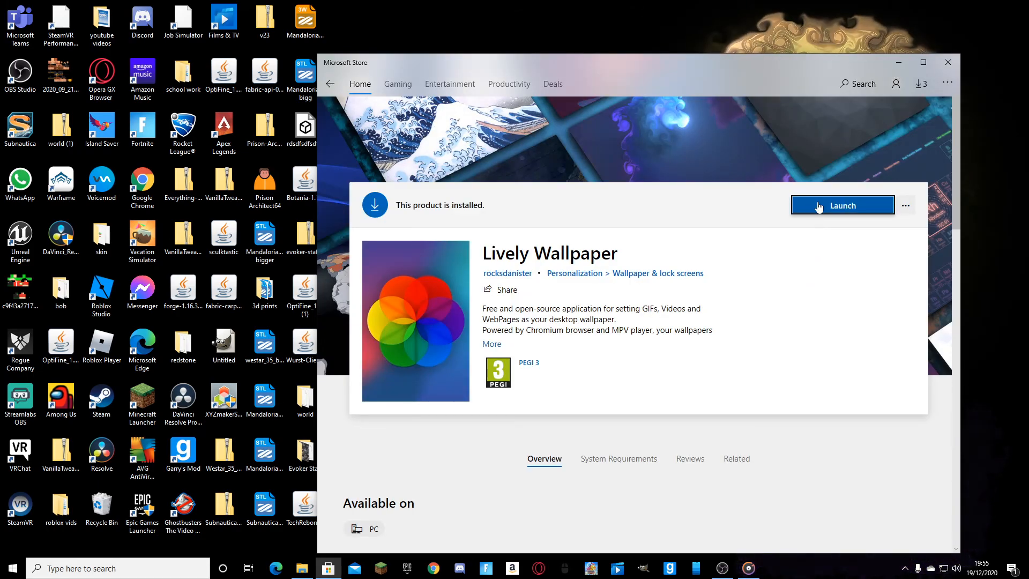
left_click(842, 205)
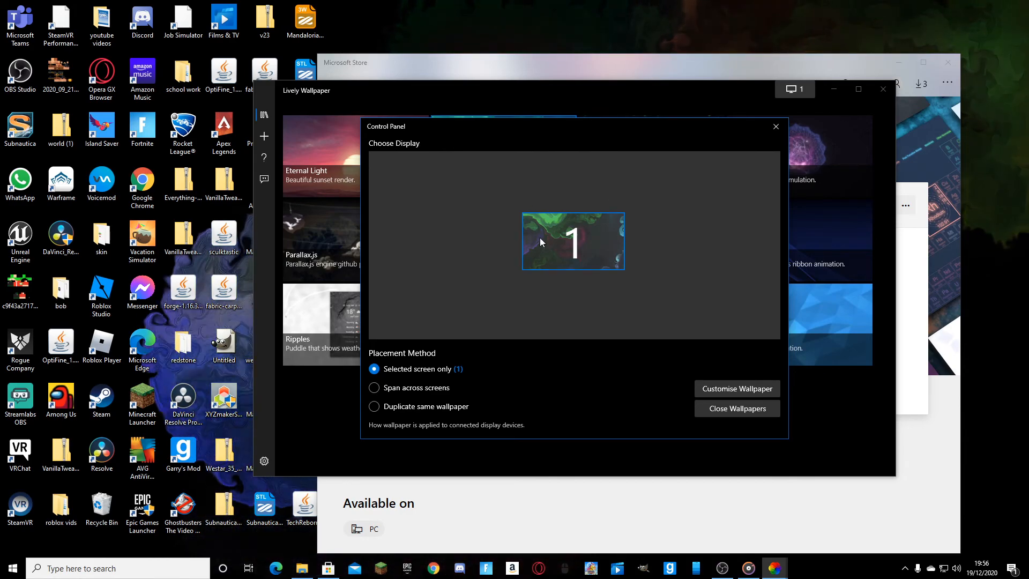
Step: Try Span and Duplicate placements, settle on display 1 only, and close the panel
left_click(374, 387)
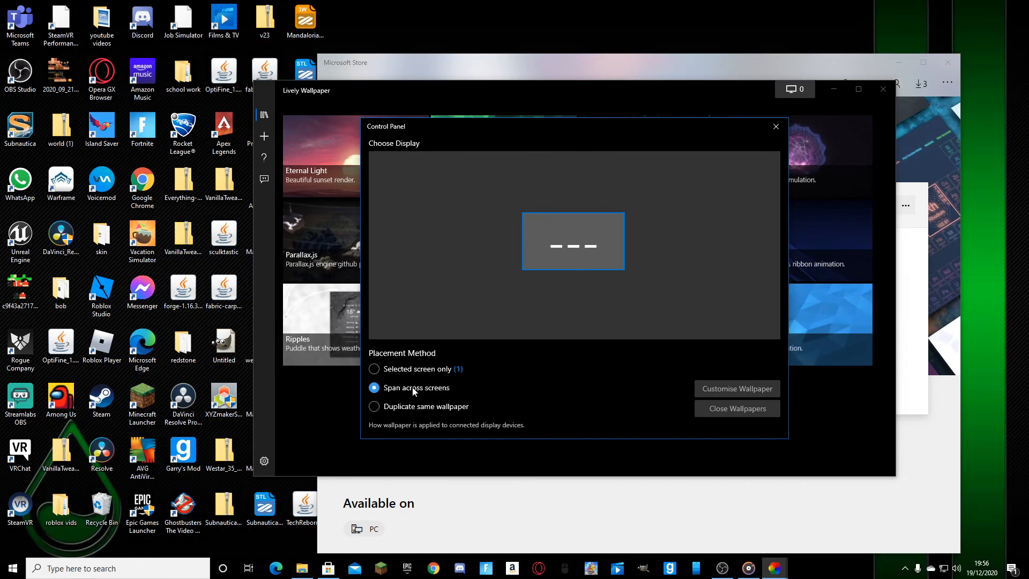
left_click(374, 407)
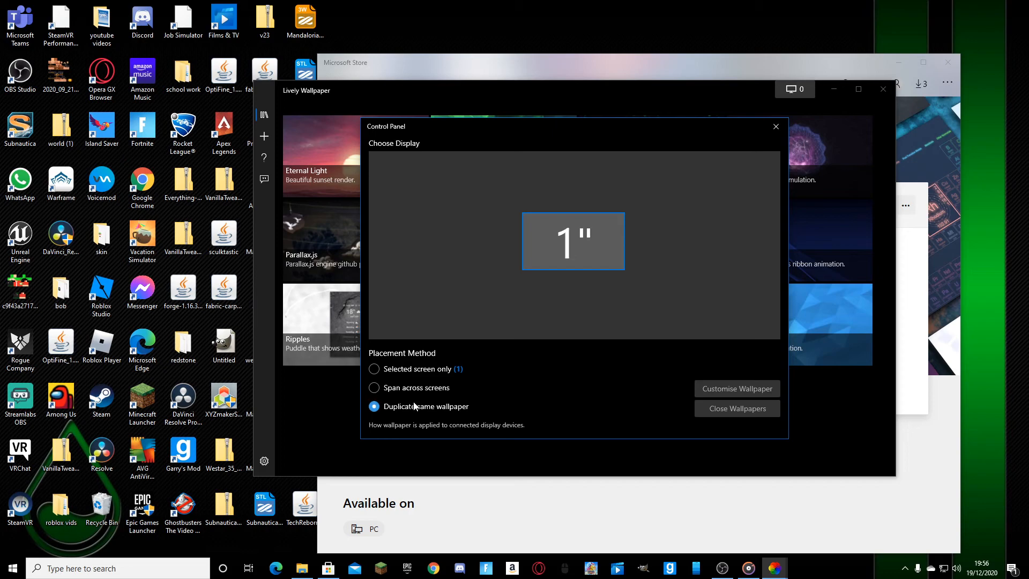
left_click(375, 368)
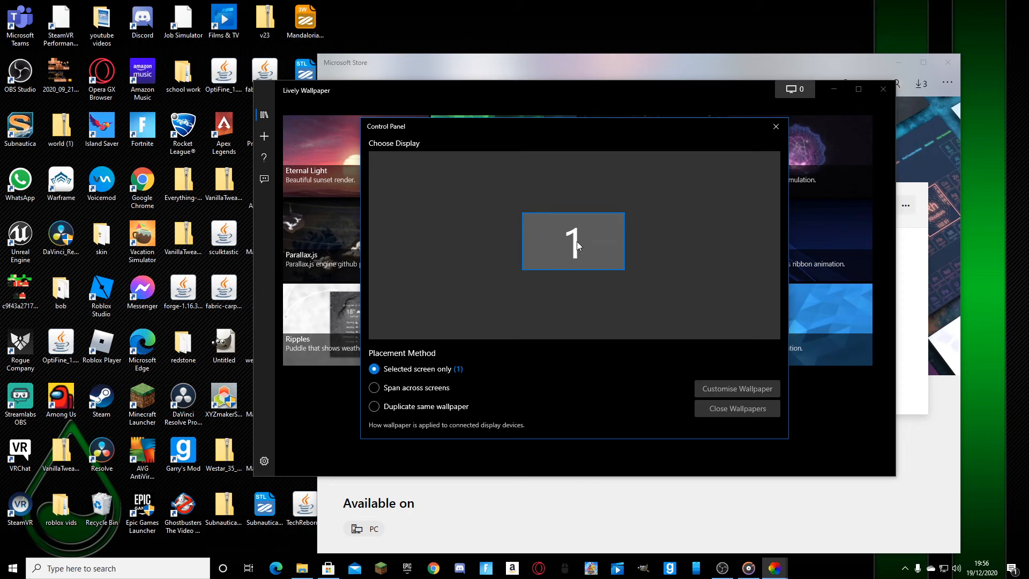
left_click(775, 126)
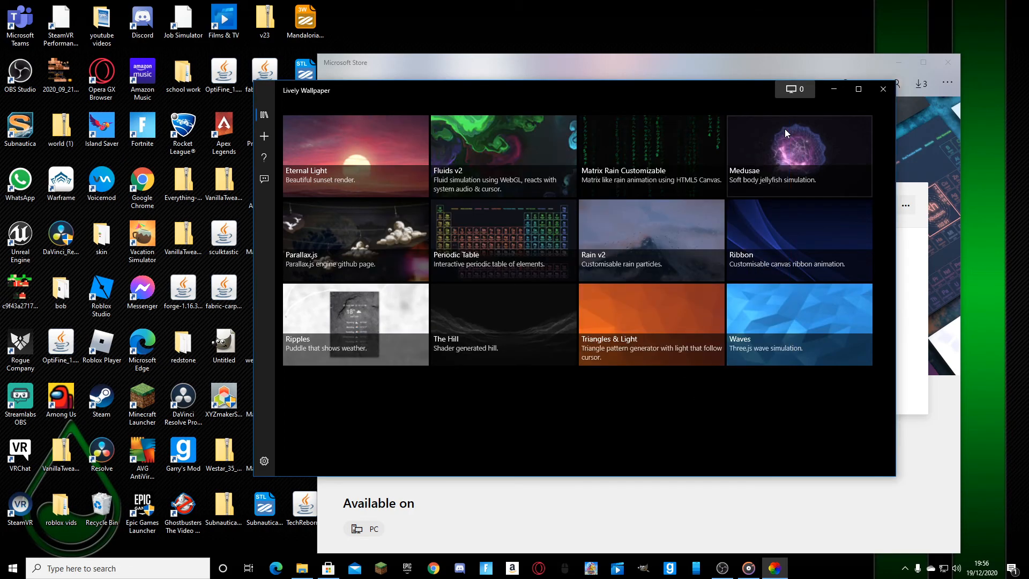
Step: Apply Eternal Light, minimize Microsoft Store, then preview other library wallpapers ending on Waves
left_click(650, 155)
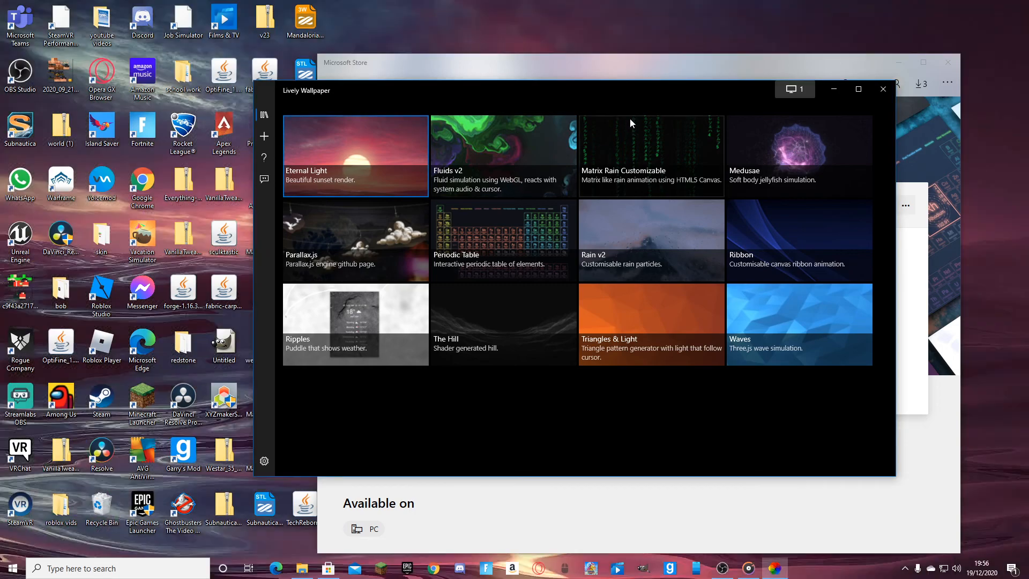
left_click(882, 89)
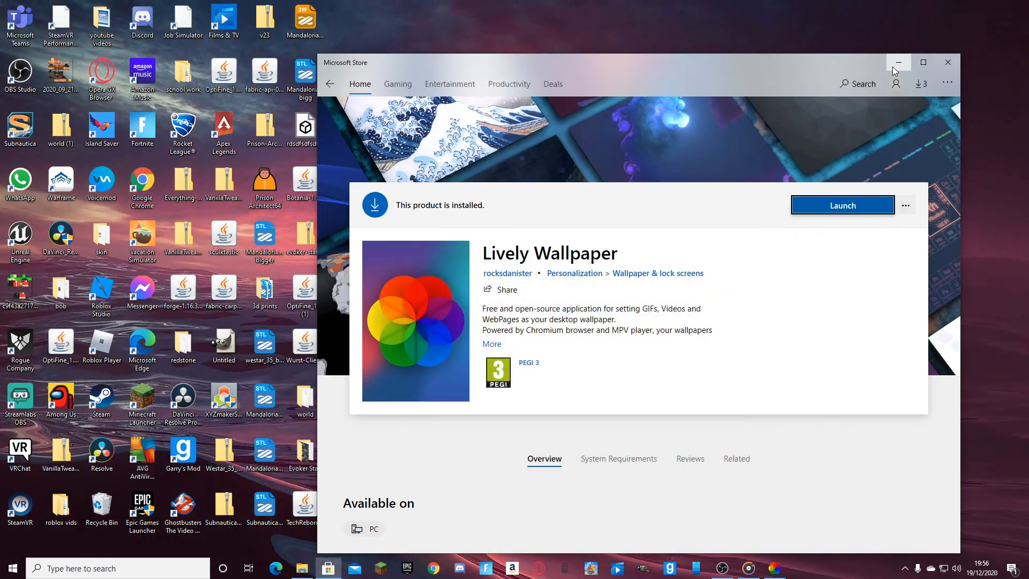
left_click(899, 62)
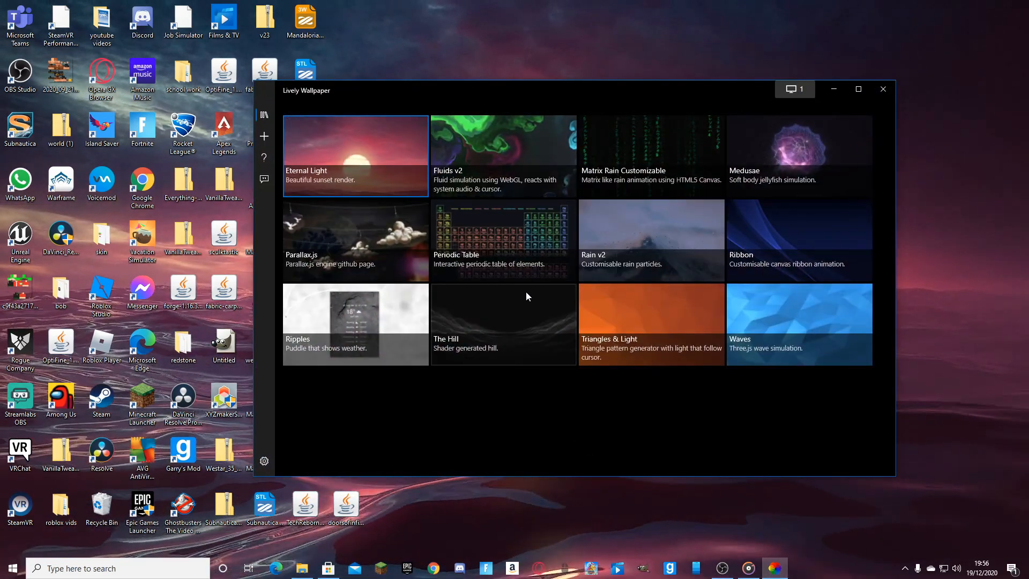
left_click(502, 240)
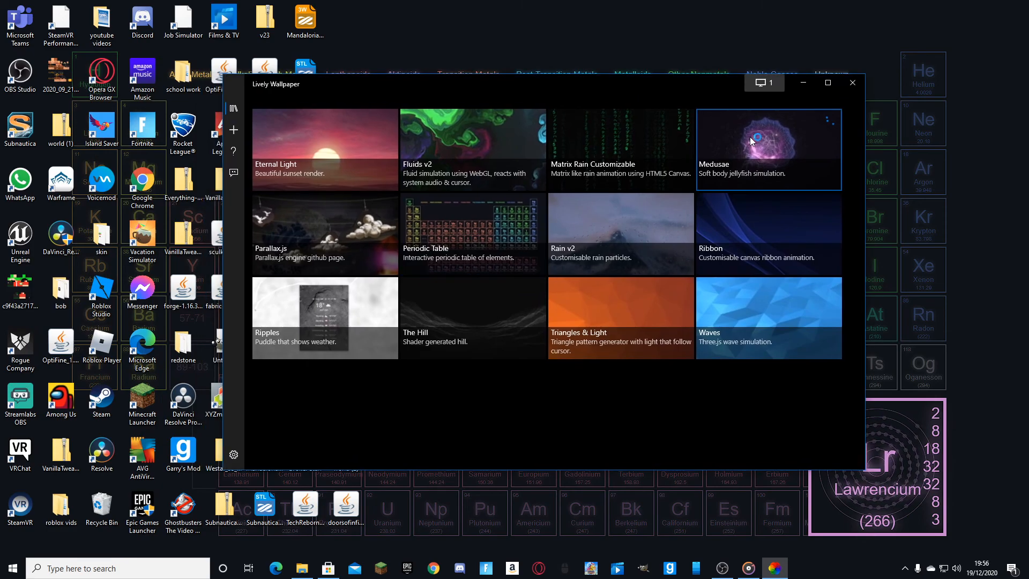
left_click(852, 82)
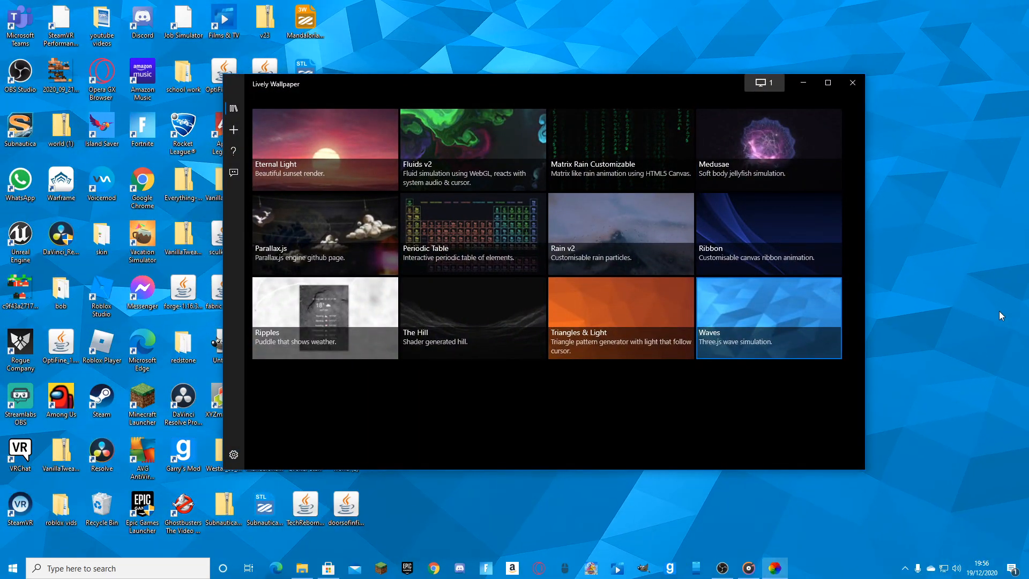
mouse_move(534, 304)
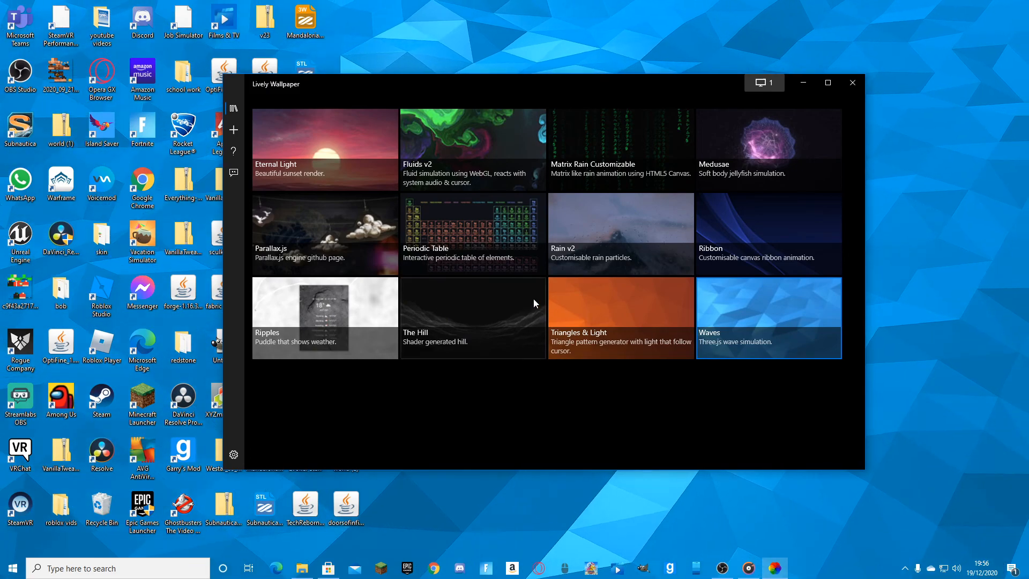
mouse_move(997, 5)
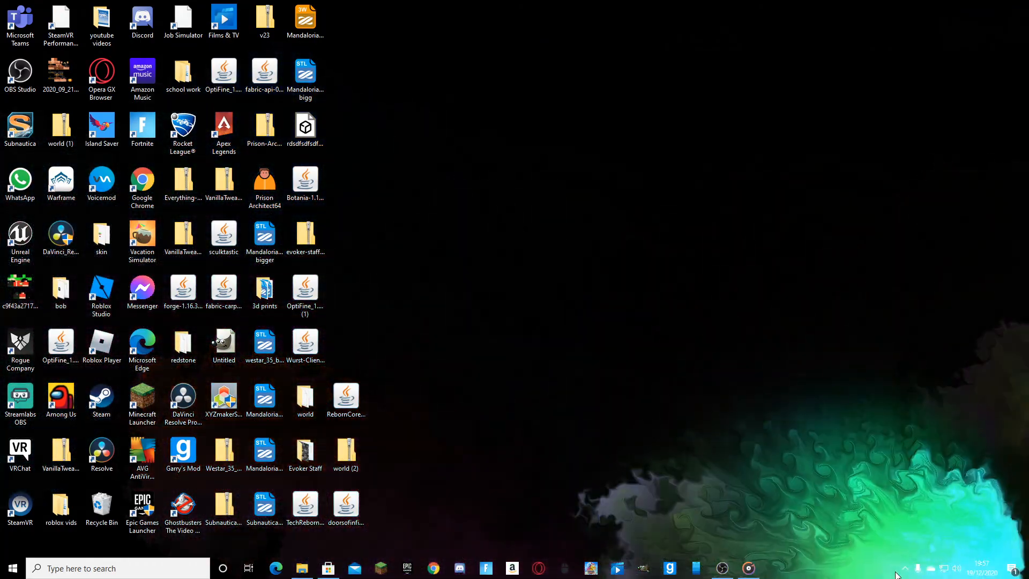
mouse_move(904, 568)
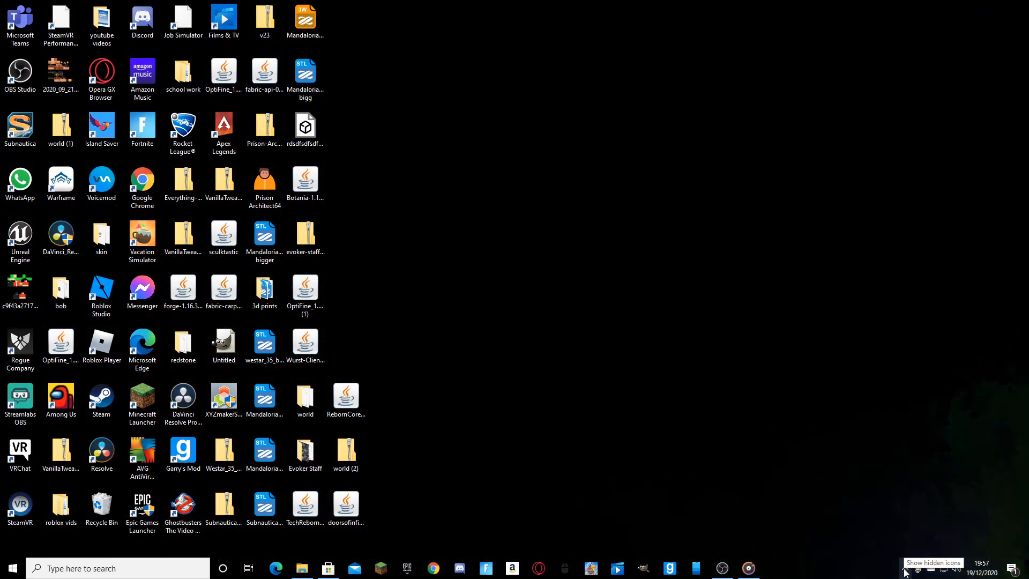
Step: Reveal the hidden background app icons in the taskbar notification area
left_click(906, 567)
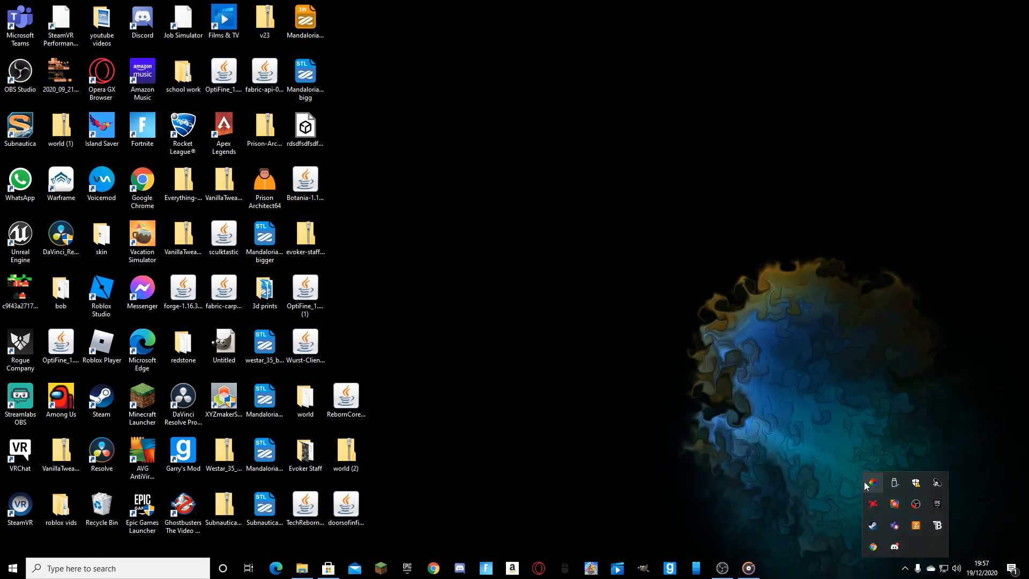